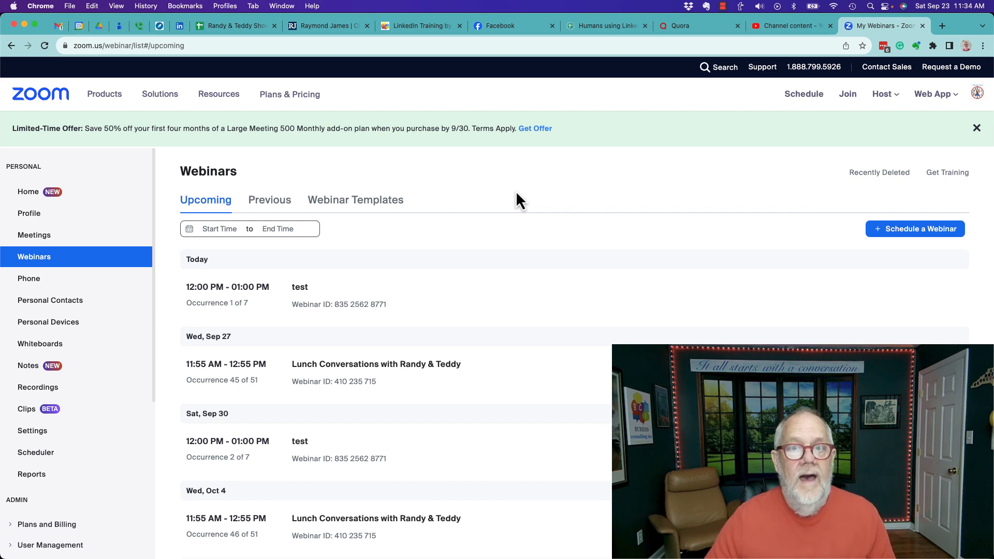
mouse_move(229, 291)
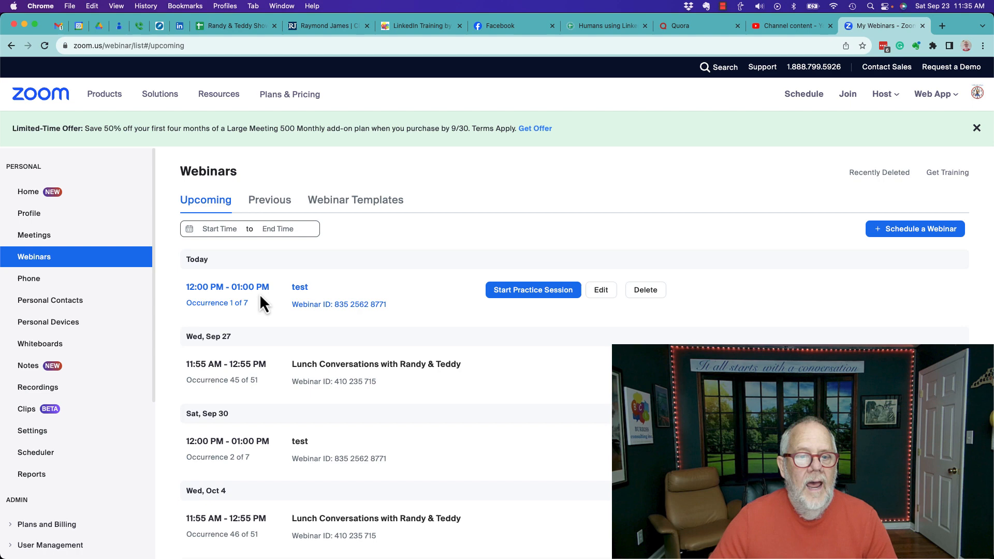
mouse_move(240, 308)
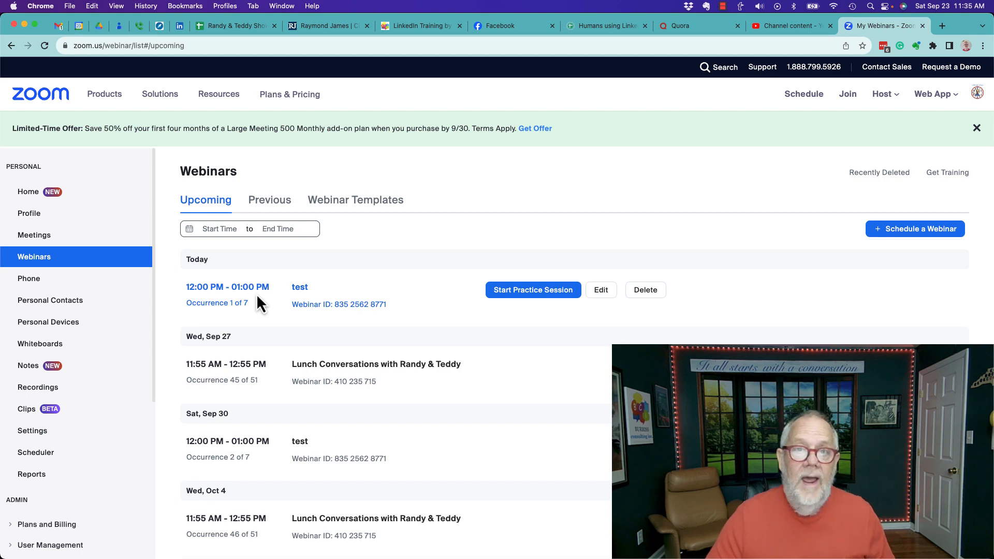
mouse_move(482, 241)
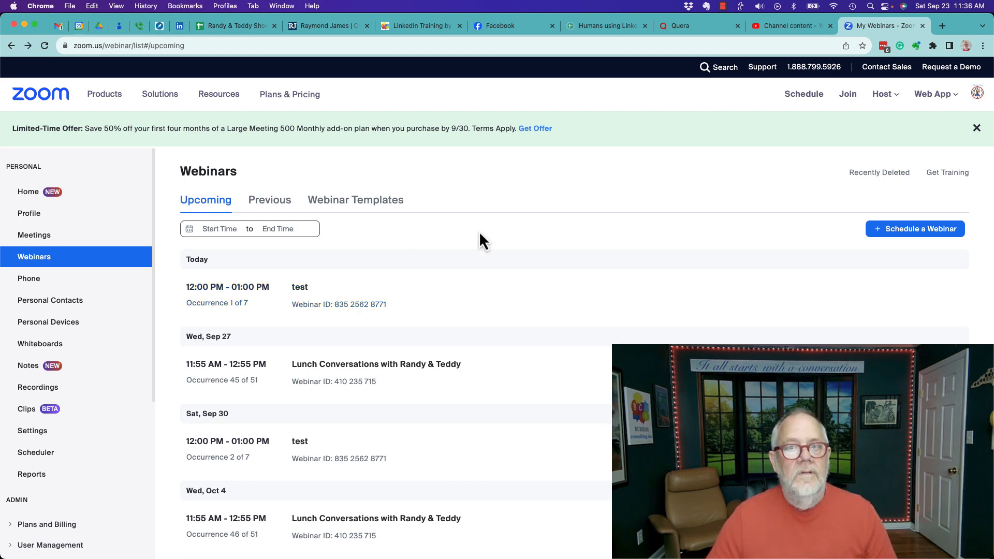
mouse_move(299, 287)
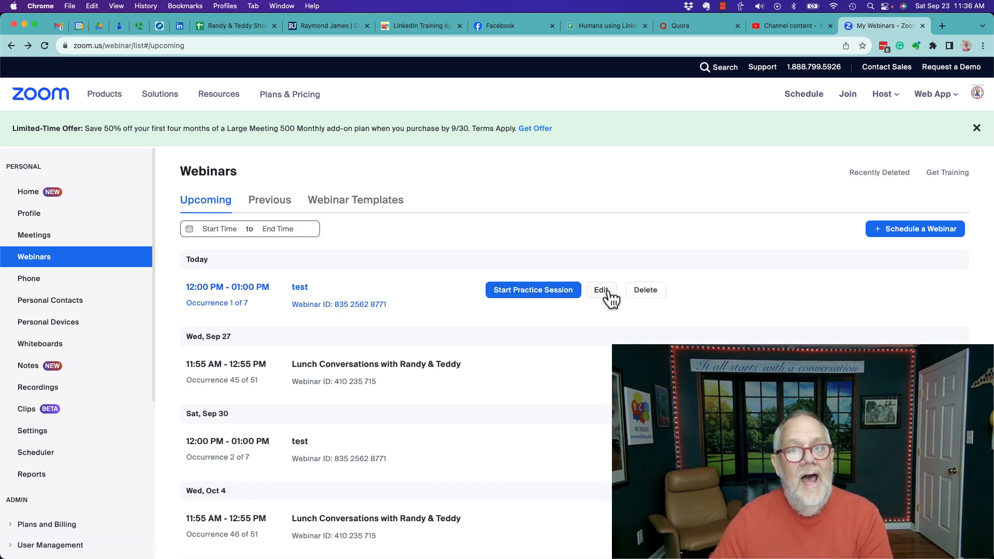
Step: Open the 'test' webinar's management page and scroll down to its registration settings
left_click(300, 288)
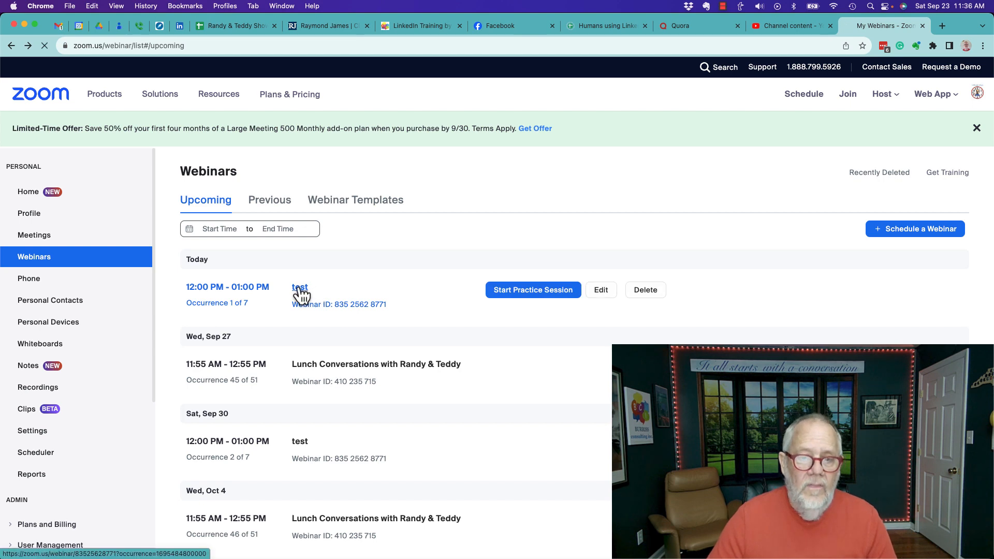
left_click(299, 287)
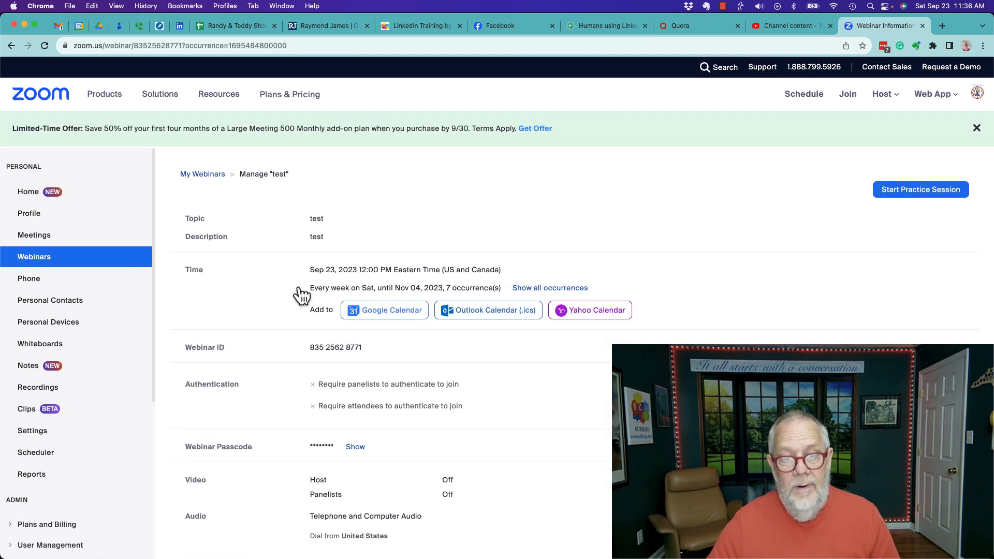
scroll("down", 3)
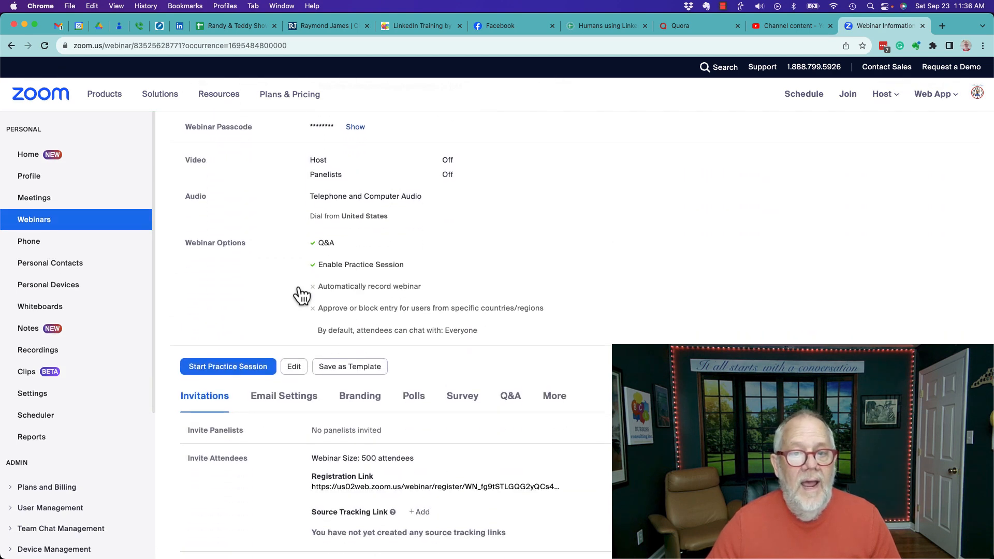
scroll("down", 3)
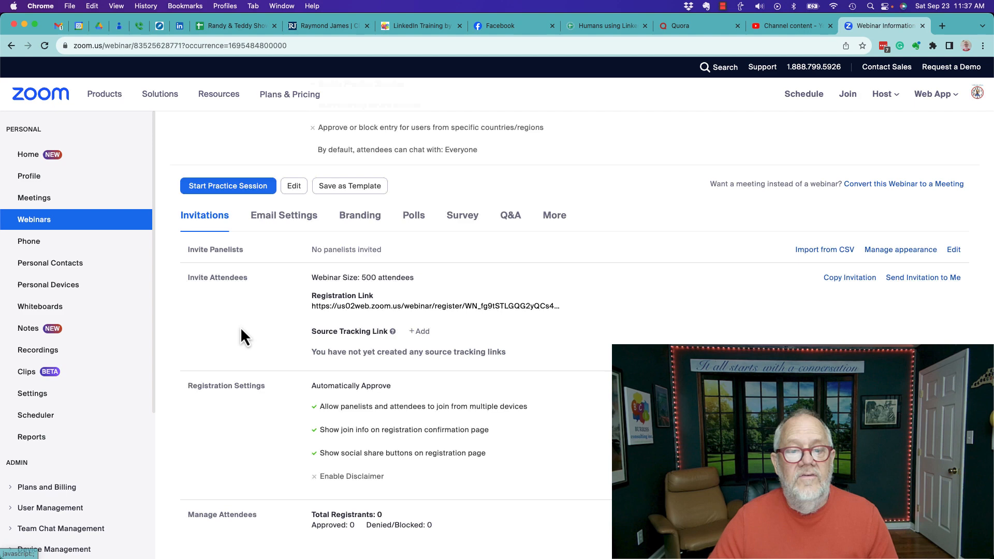
scroll("down", 3)
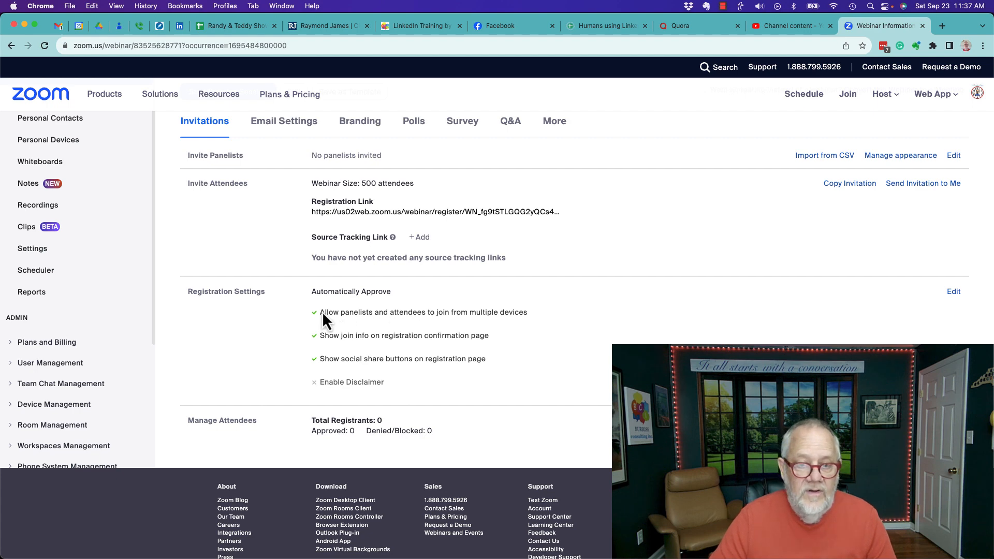
mouse_move(305, 346)
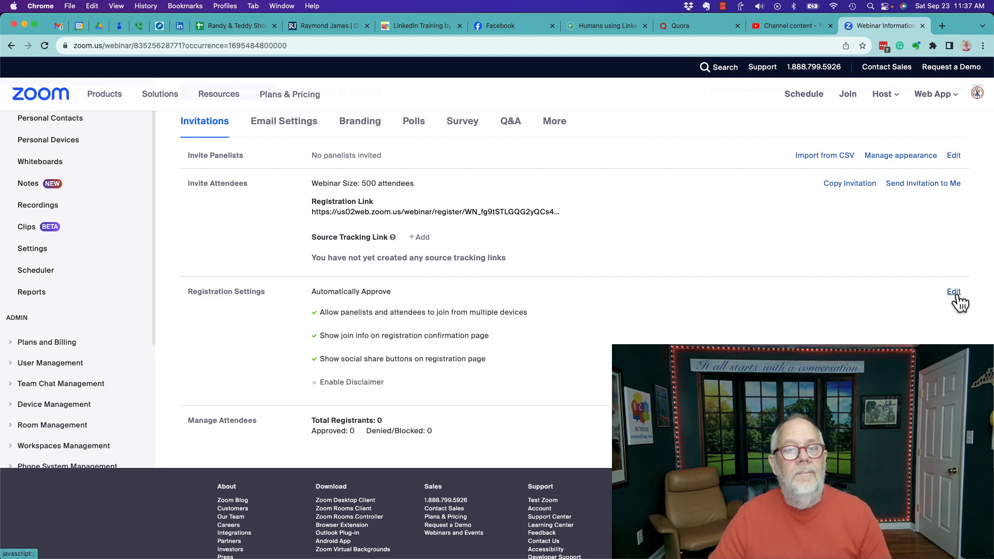
Step: Edit the test webinar's Registration Settings and scroll through the Registration dialog
left_click(954, 291)
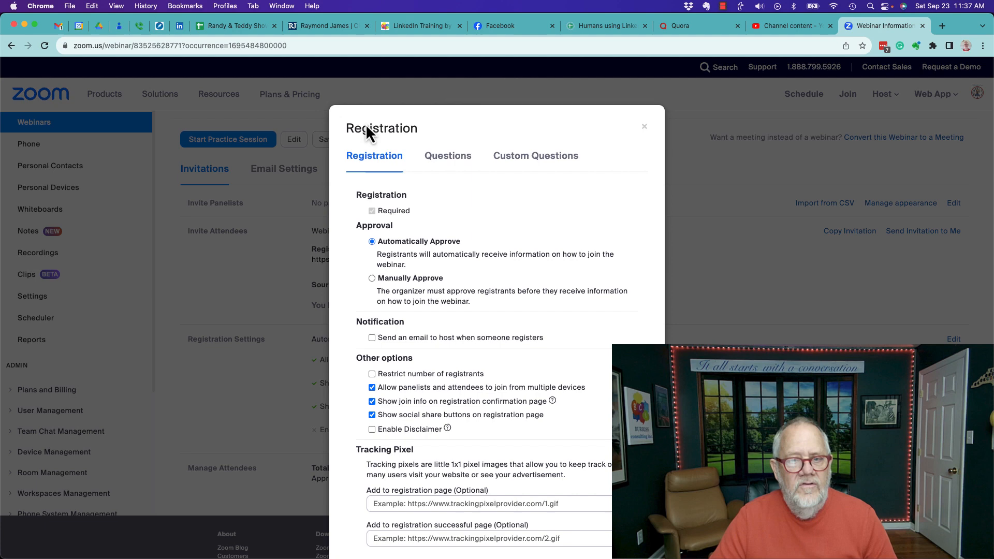
scroll("down", 3)
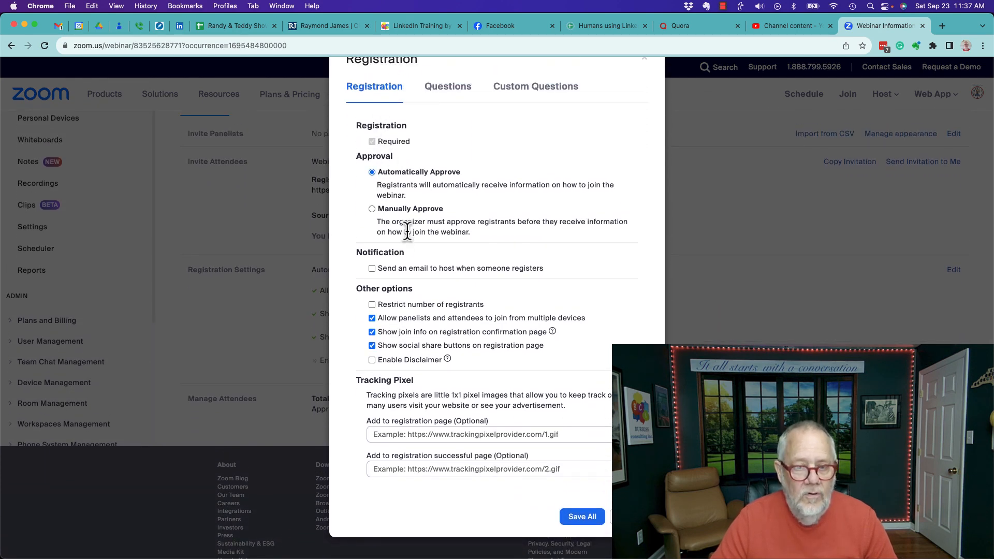
mouse_move(365, 383)
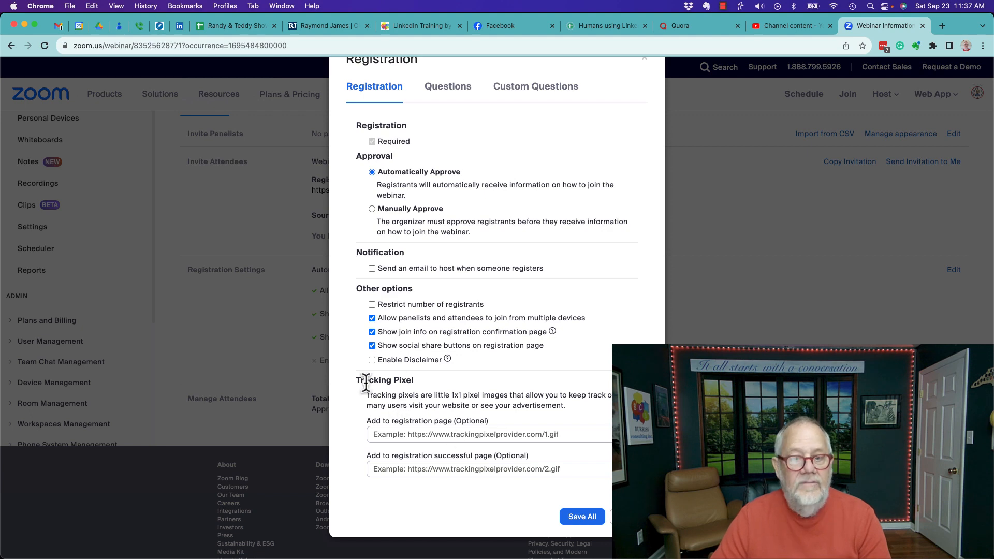
mouse_move(450, 392)
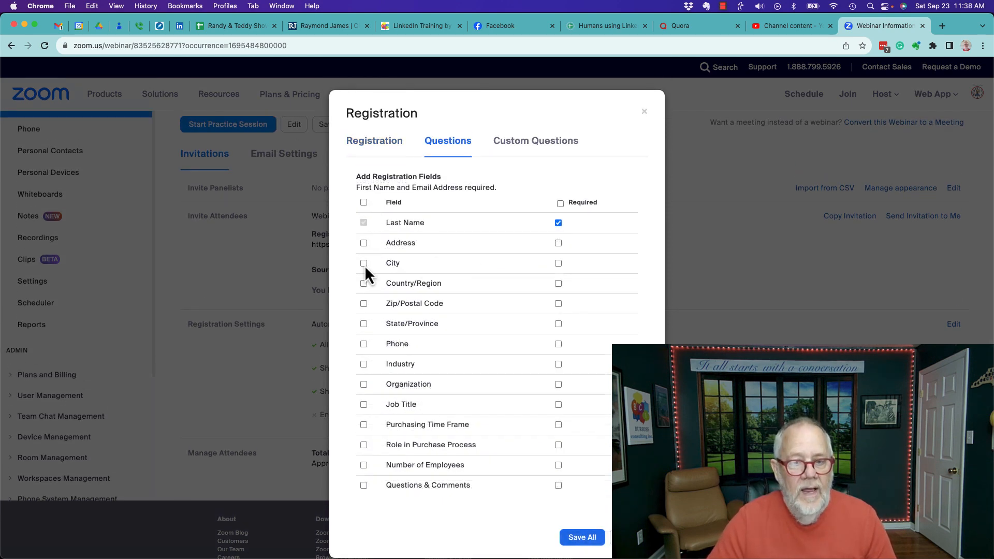
Step: Add City, Phone and Organization as registration fields, then go to Custom Questions
left_click(364, 263)
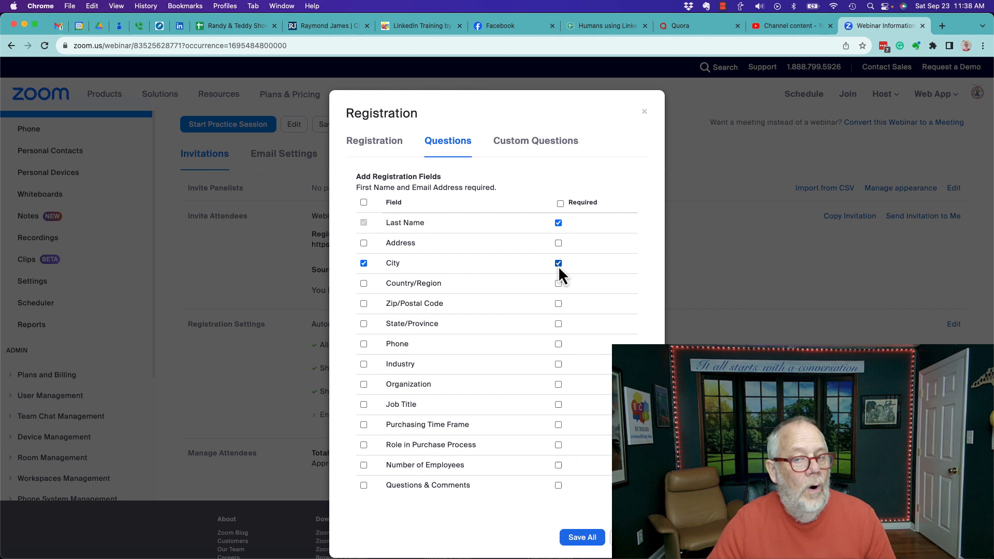
left_click(558, 263)
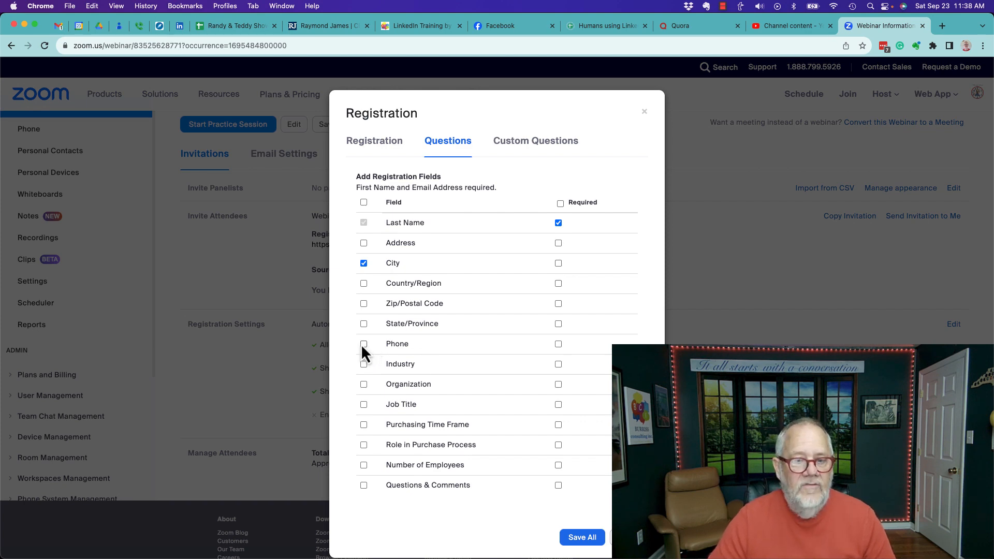
left_click(364, 344)
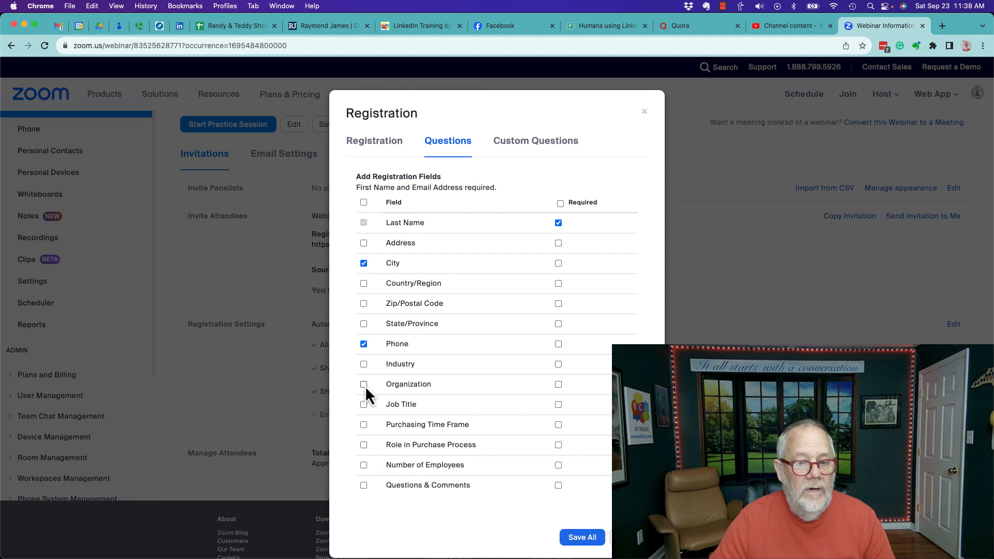
left_click(363, 383)
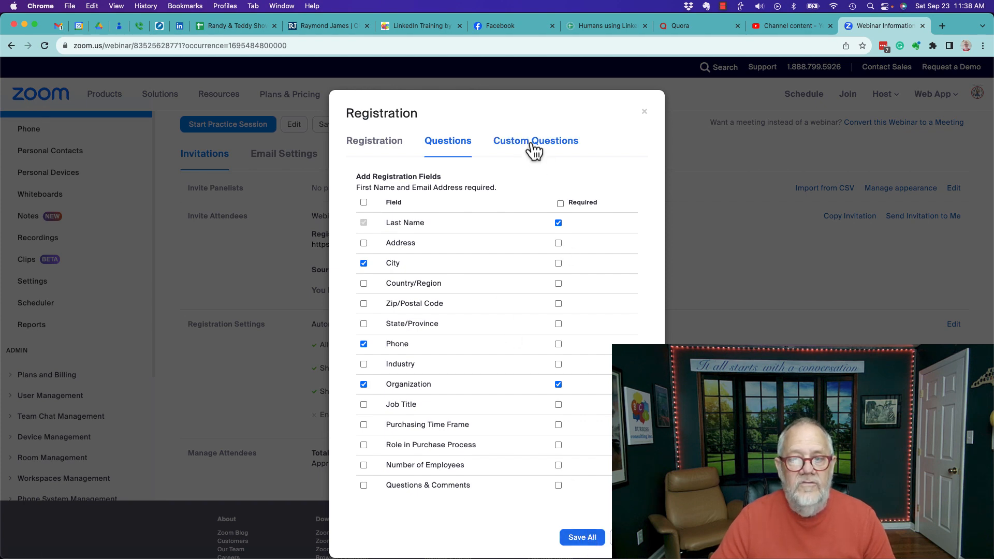
left_click(535, 140)
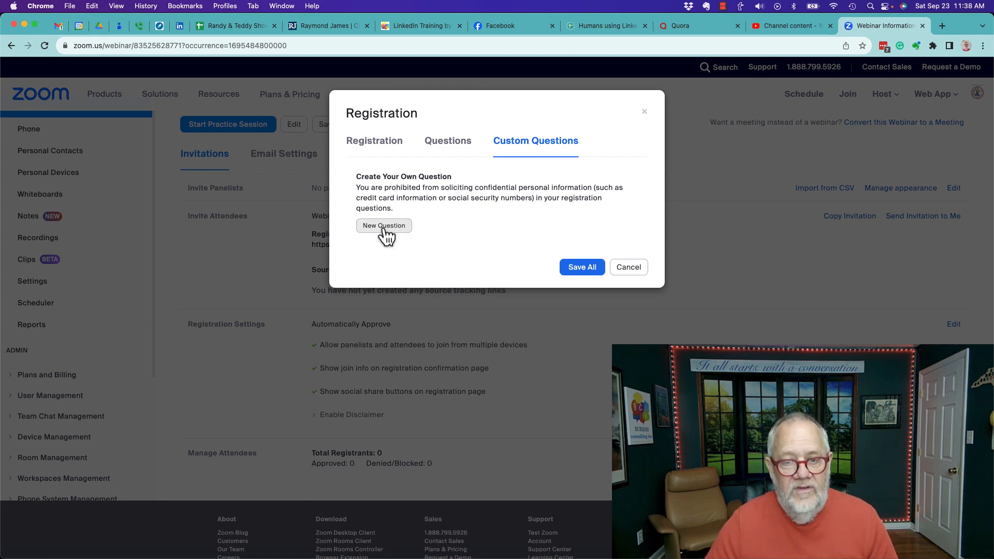
Step: Create the LinkedIn Profile URL question and start typing 'Are you a Business Developer'
left_click(383, 226)
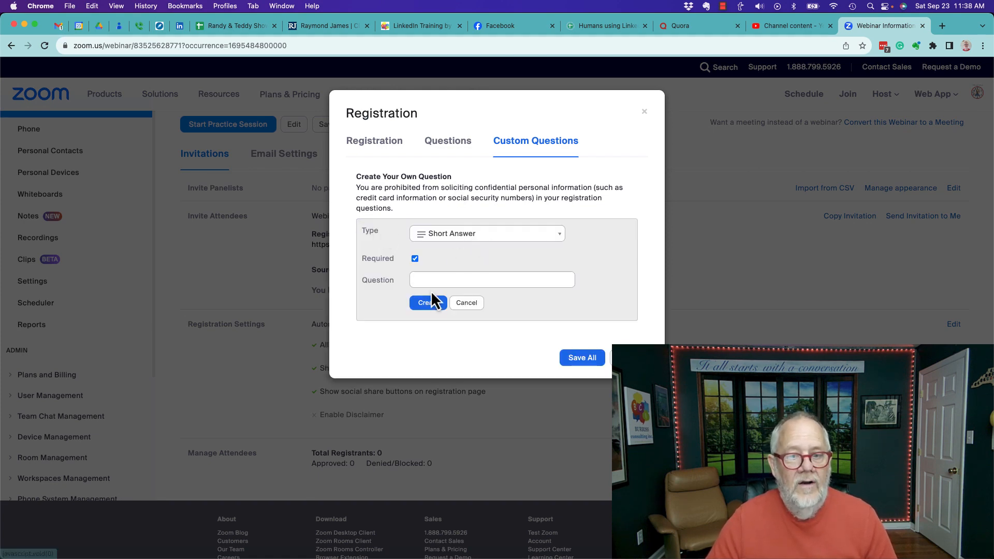
type("What is your LinkedIn Profile")
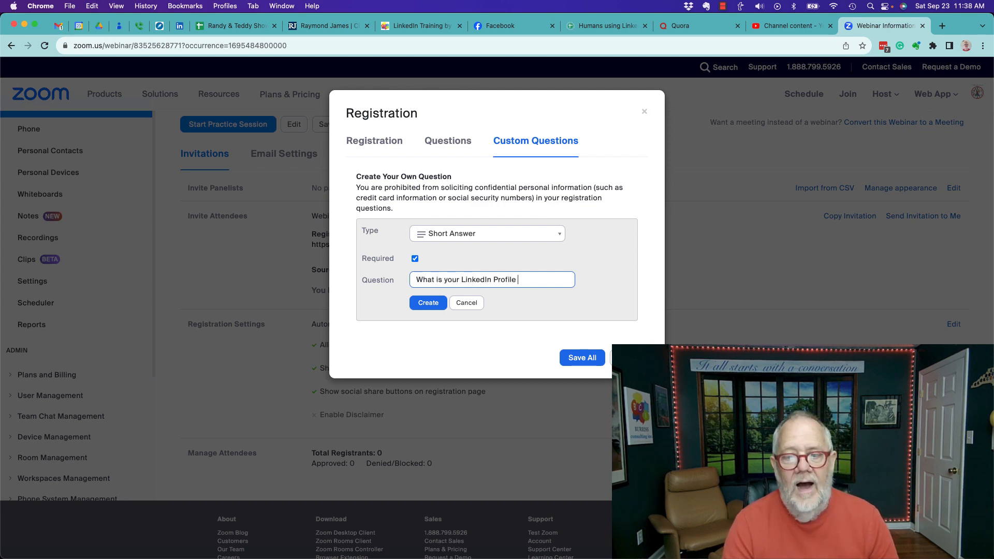
type("URL?")
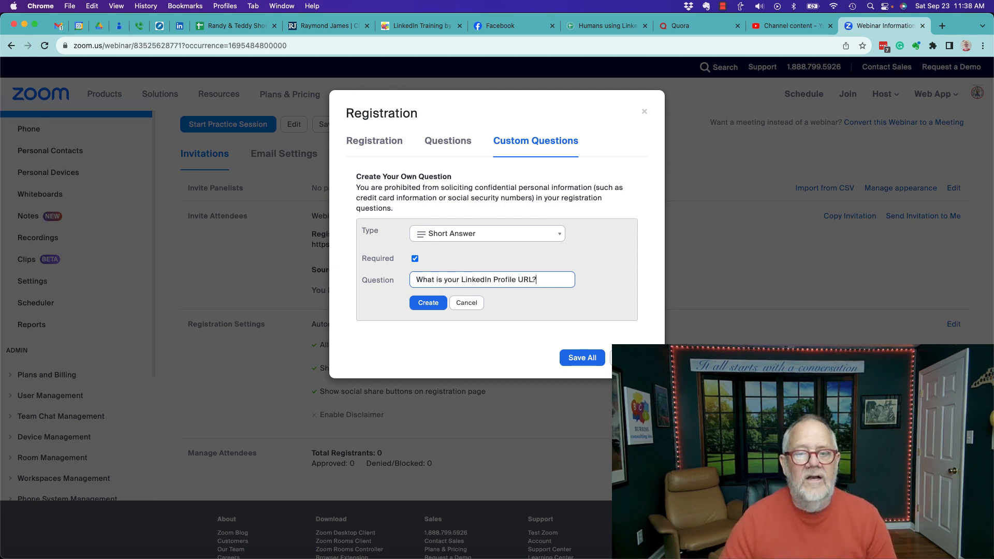
left_click(427, 303)
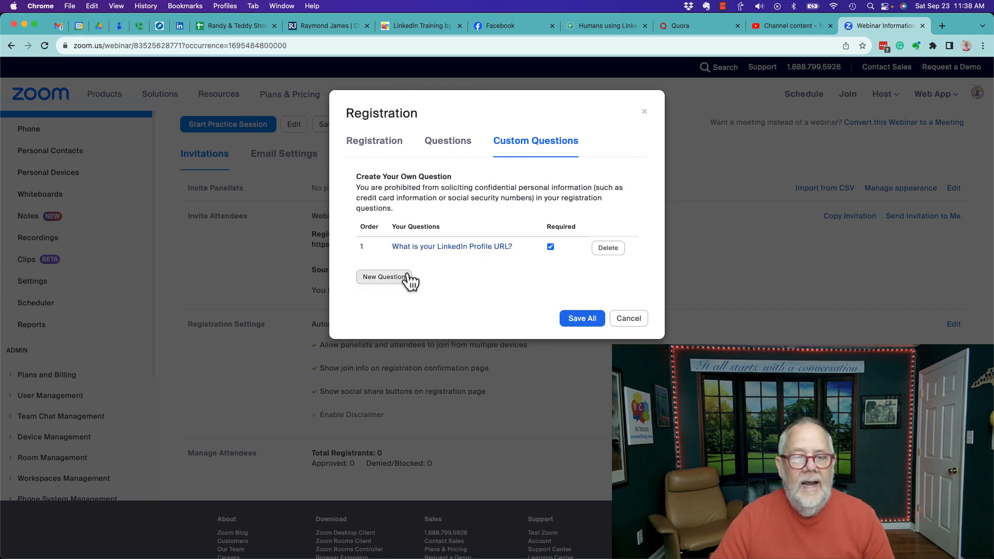
left_click(385, 276)
type("Are you")
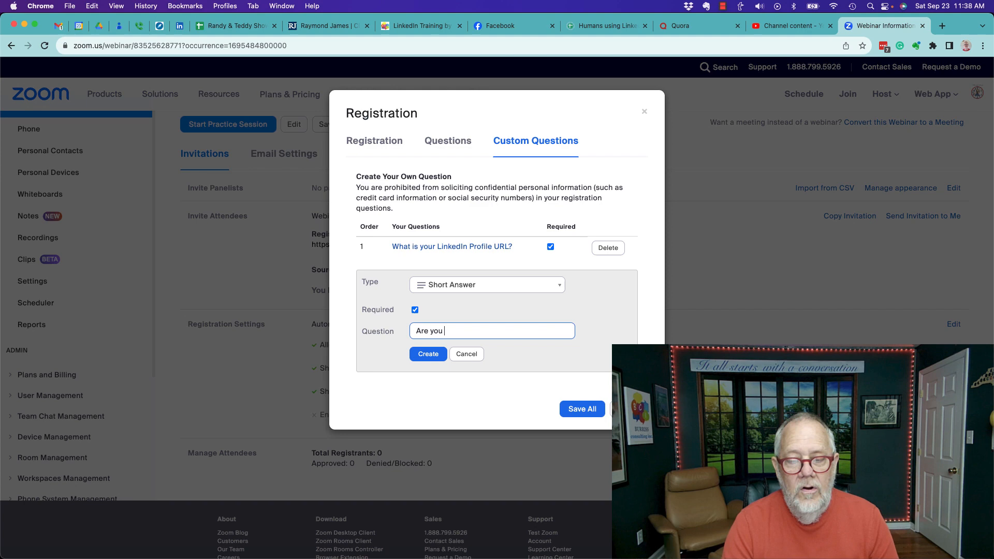
type("a Business Devloper")
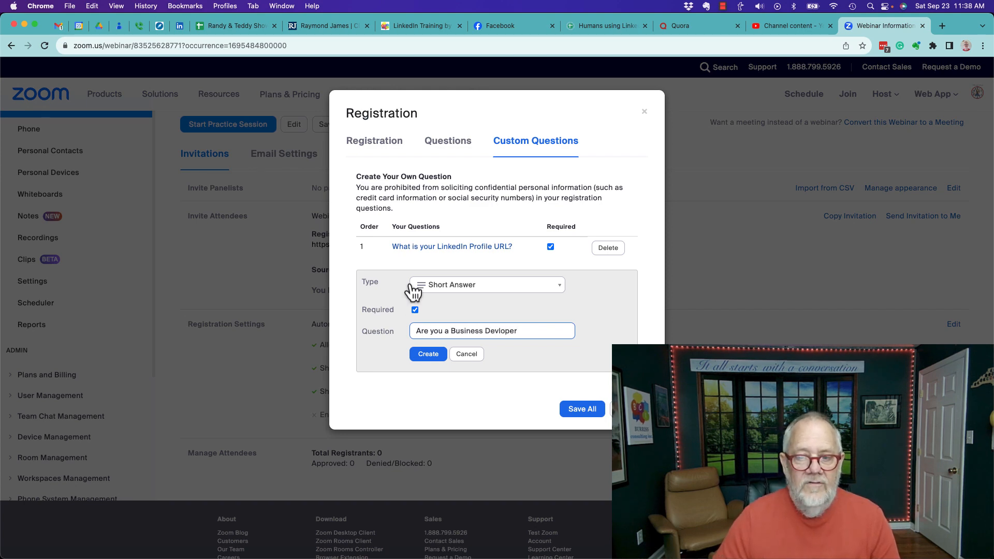
Step: Give the Business Developer question multiple-answer type with Yes and No choices, and create it
left_click(486, 285)
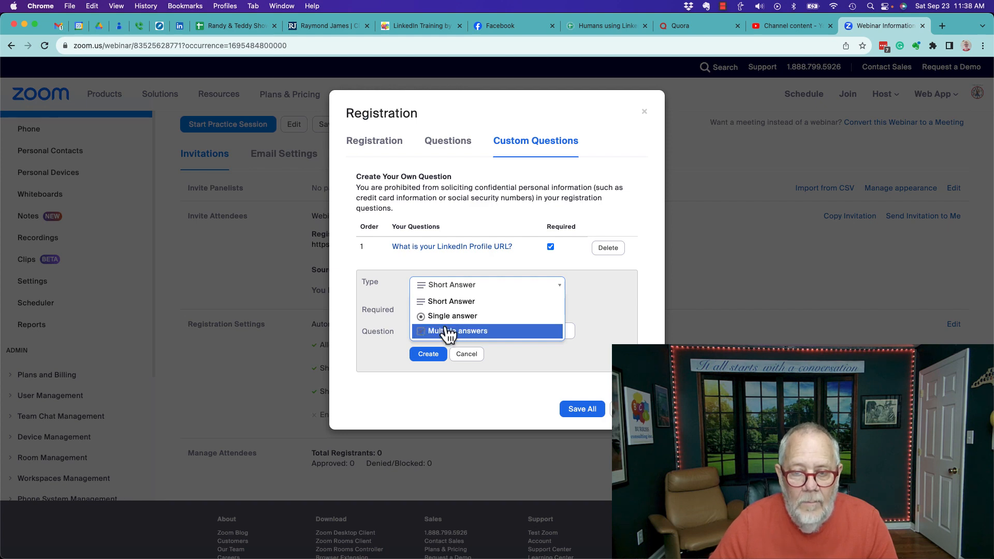
left_click(457, 331)
type("Are you a Business Developer")
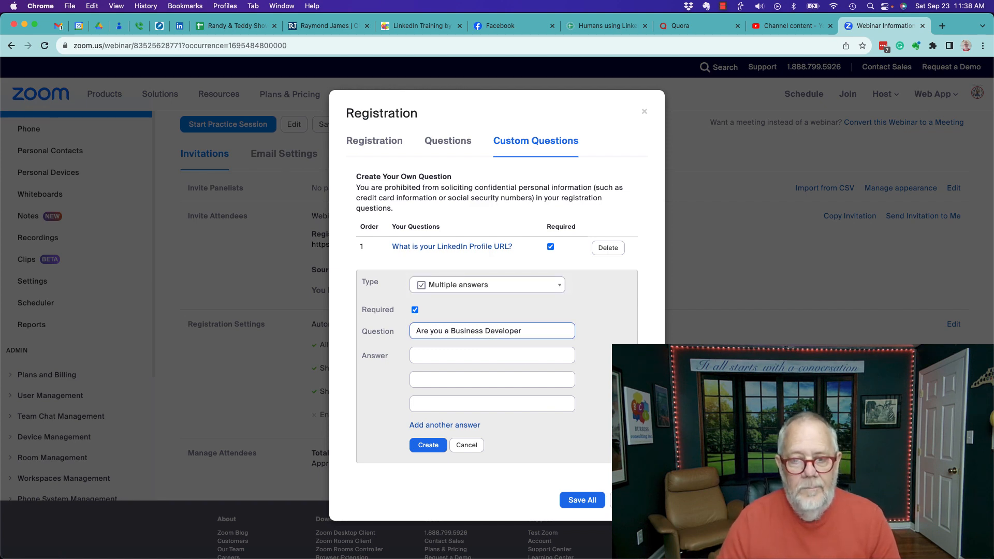
left_click(491, 355)
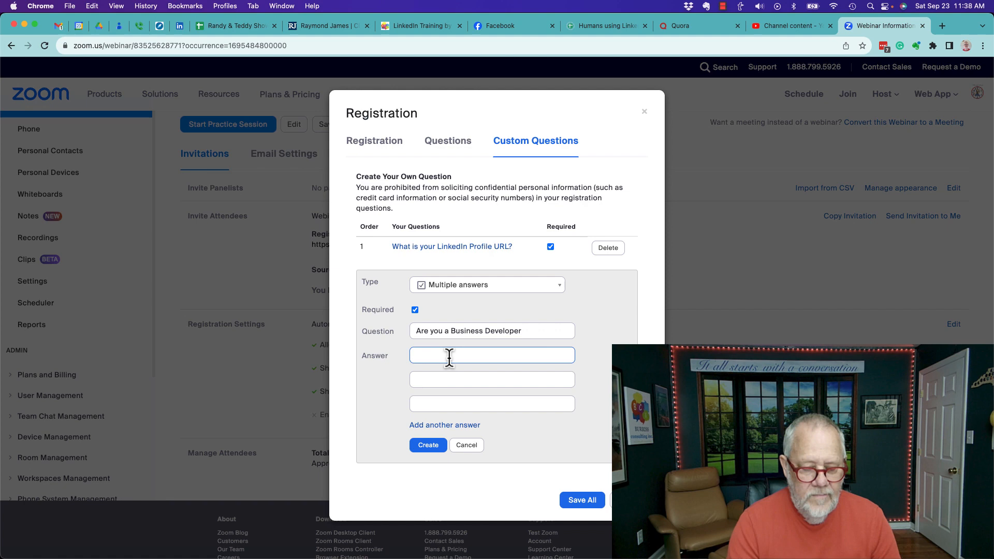
type("Yes")
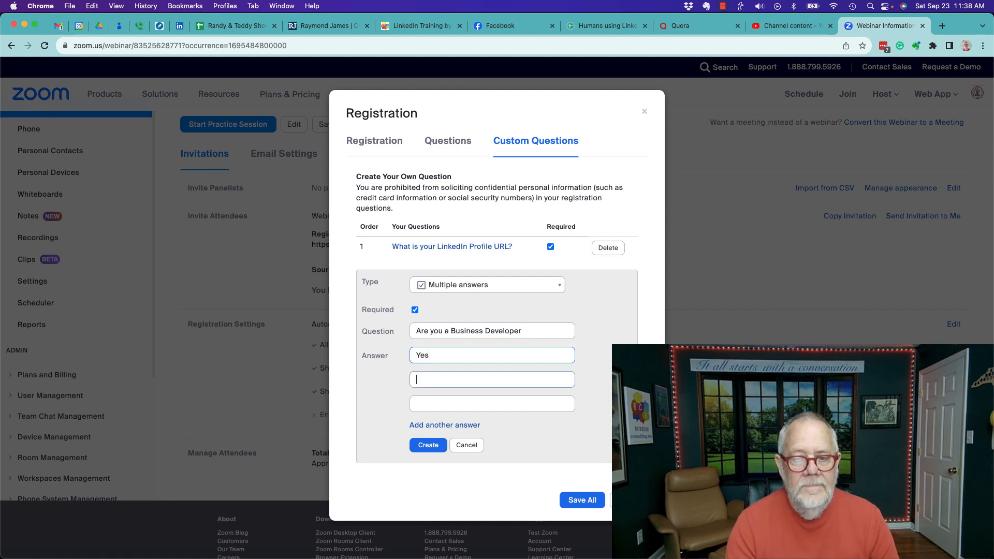
type("No")
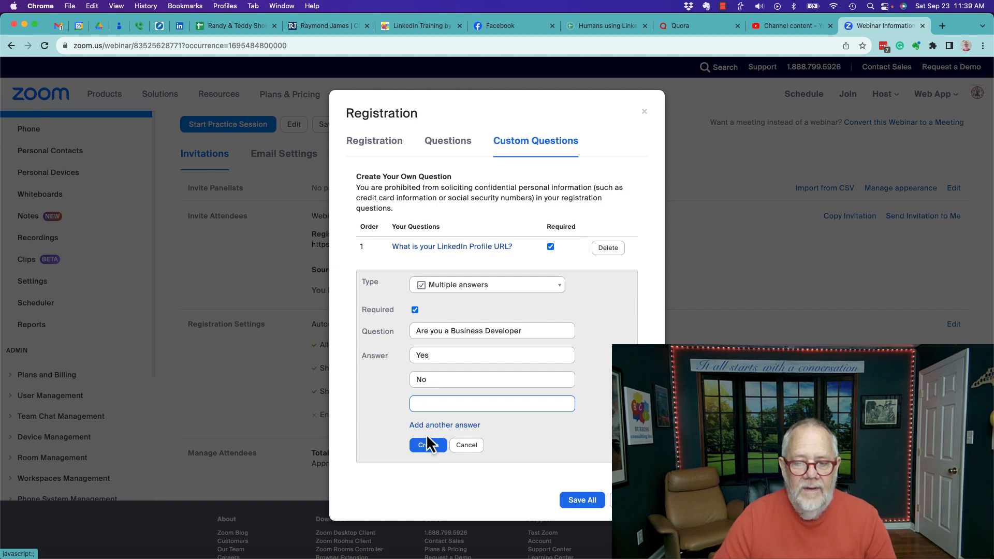
left_click(427, 444)
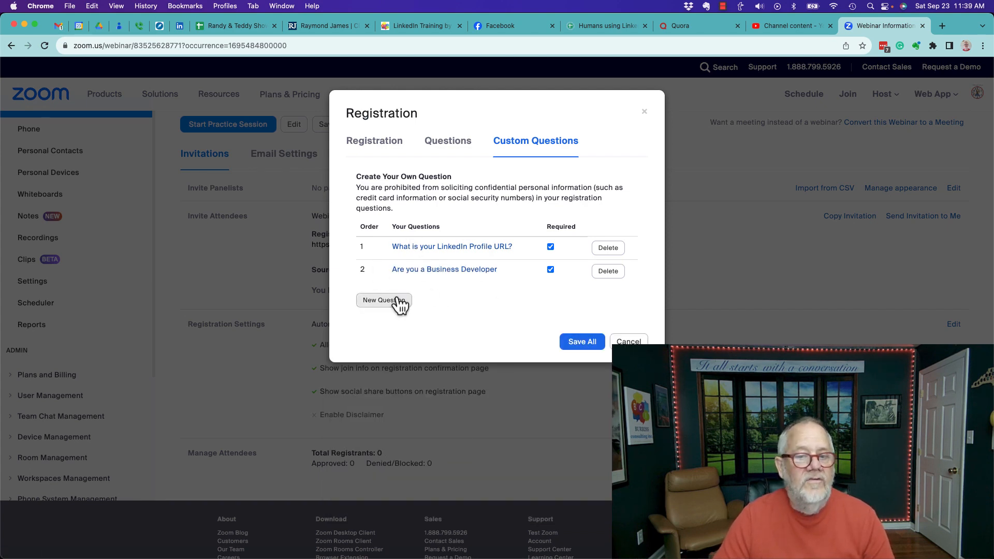
mouse_move(469, 314)
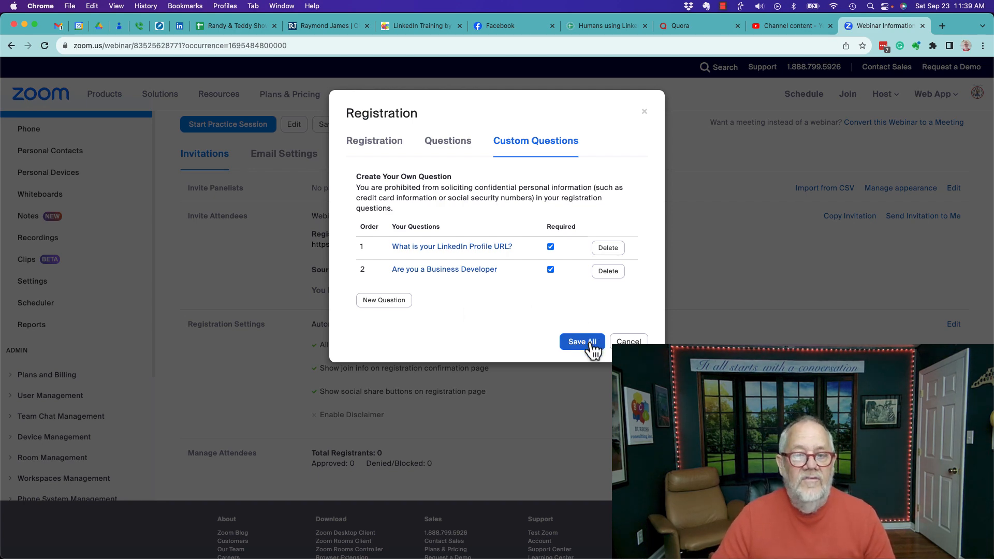
Step: Save all registration question changes and copy the webinar's registration link
left_click(580, 342)
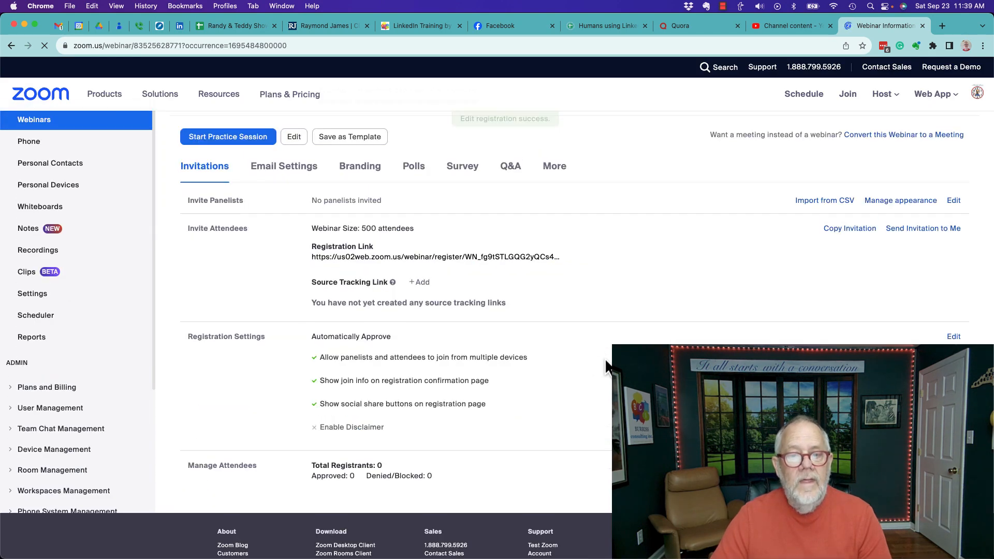
scroll("down", 3)
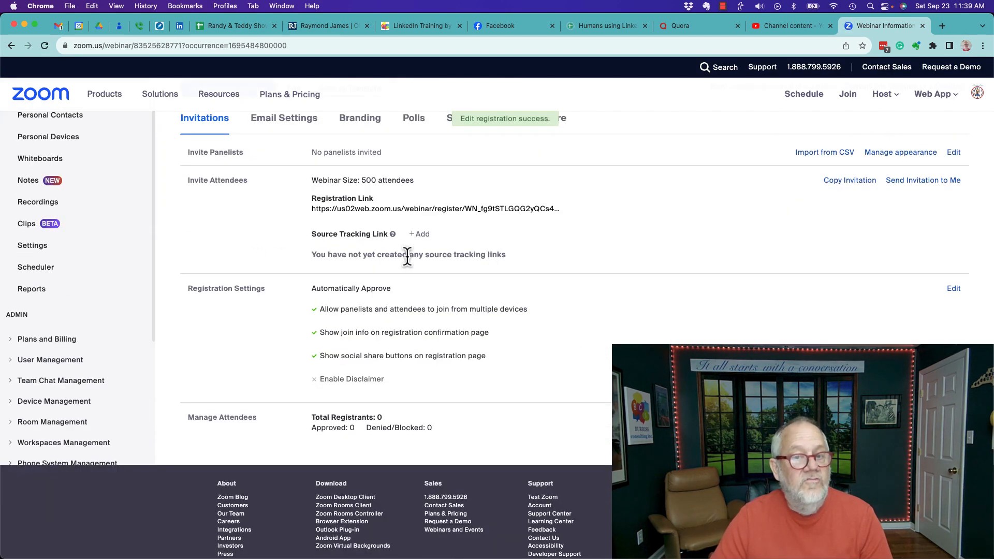
mouse_move(568, 209)
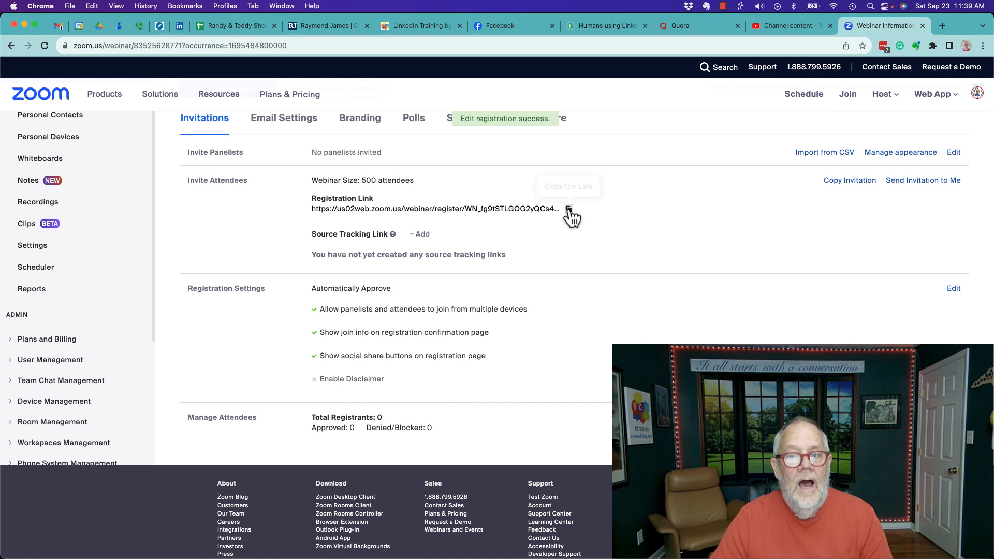
left_click(70, 6)
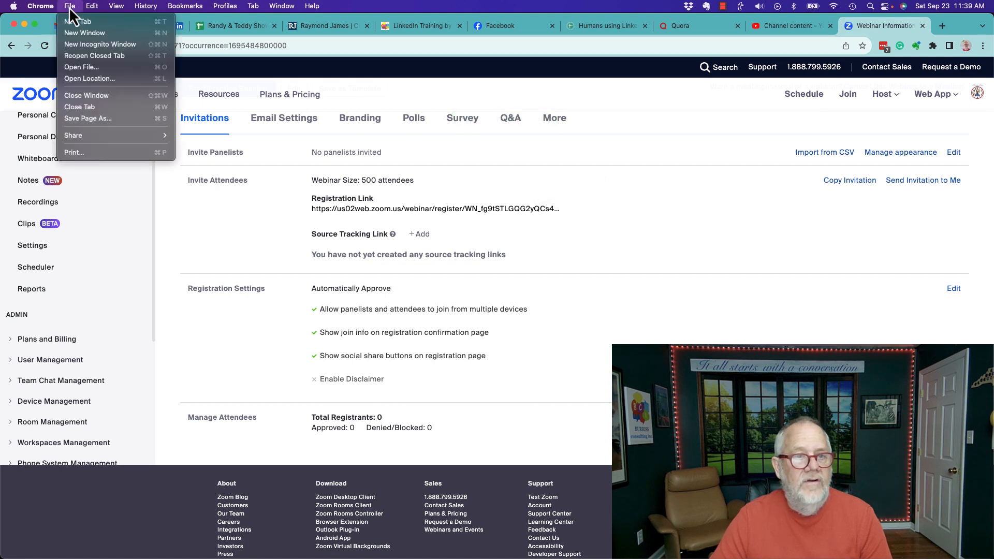
left_click(99, 43)
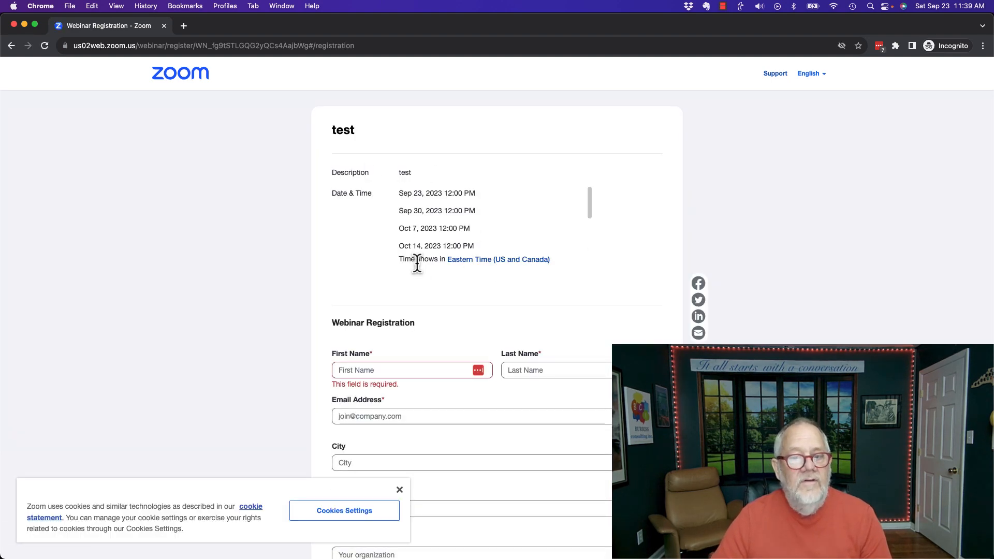
scroll("down", 3)
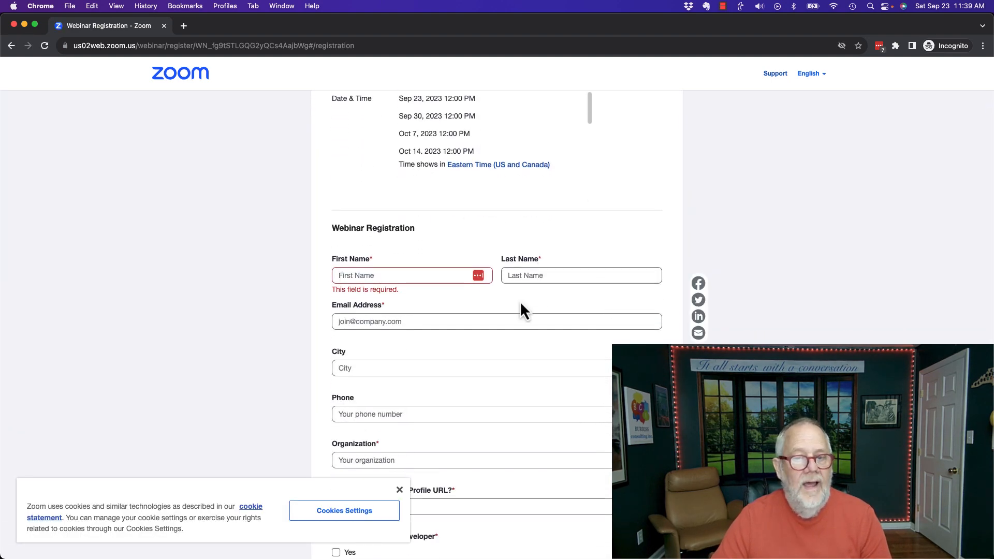
scroll("down", 3)
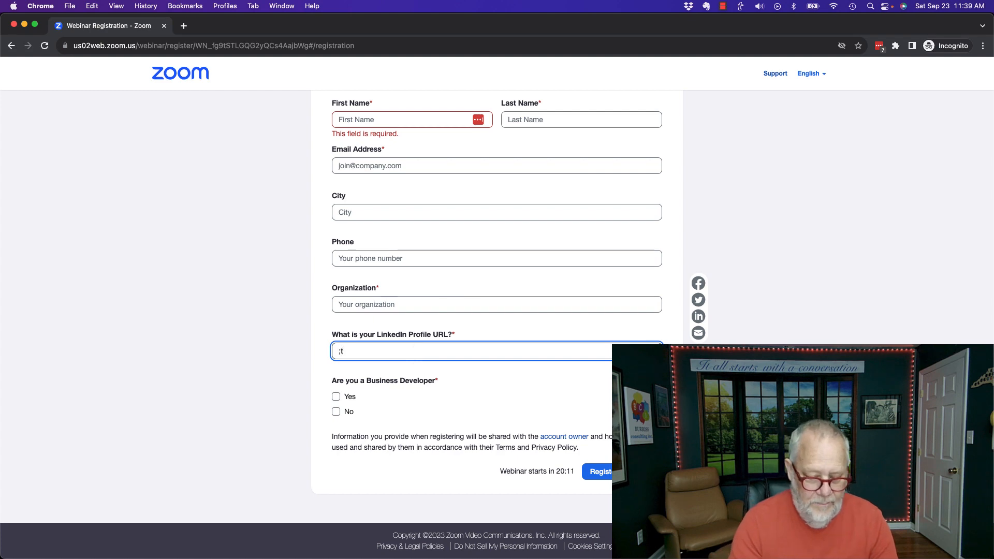
type("http://www.linkedin.com/in/tlburriss")
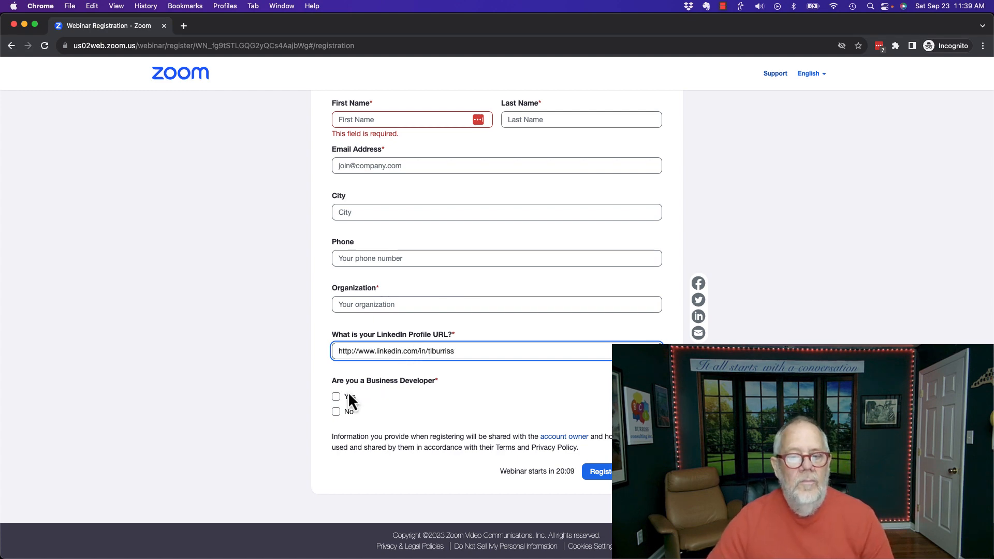
left_click(336, 397)
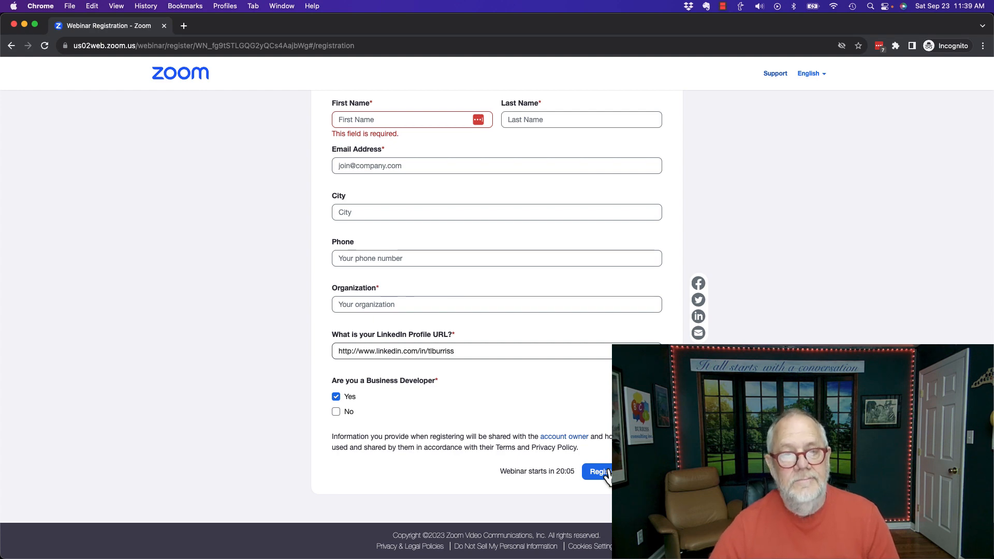
mouse_move(159, 39)
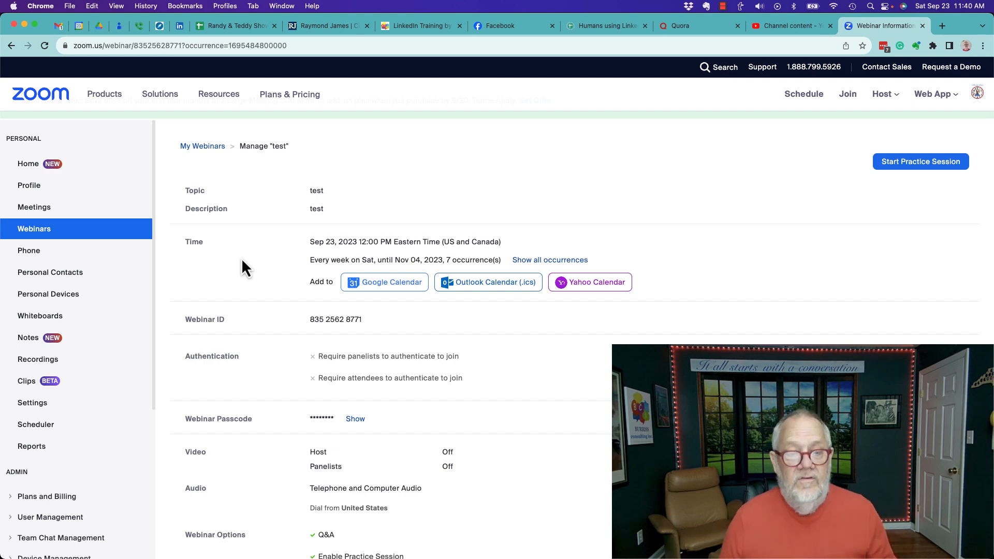
mouse_move(264, 269)
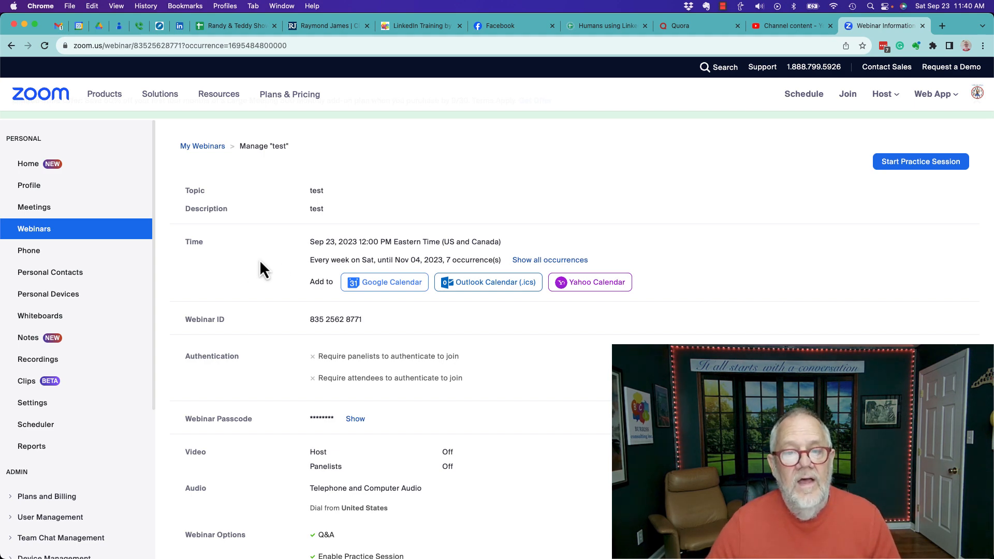